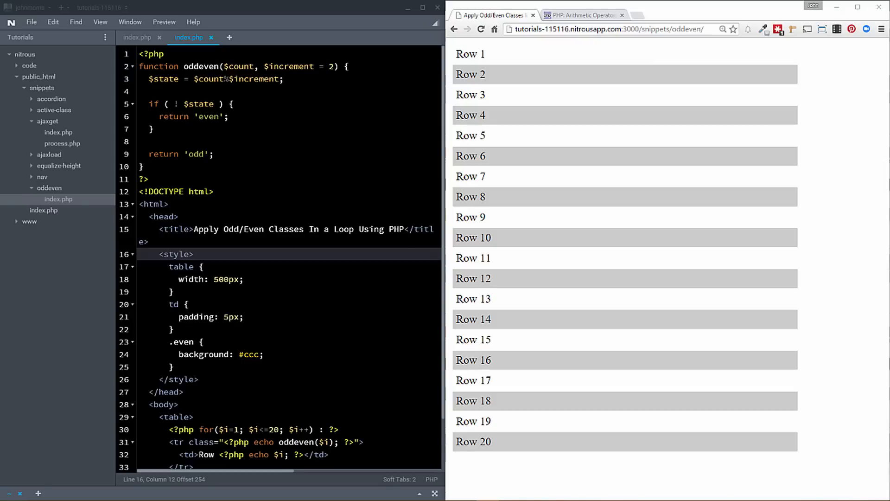
mouse_move(573, 63)
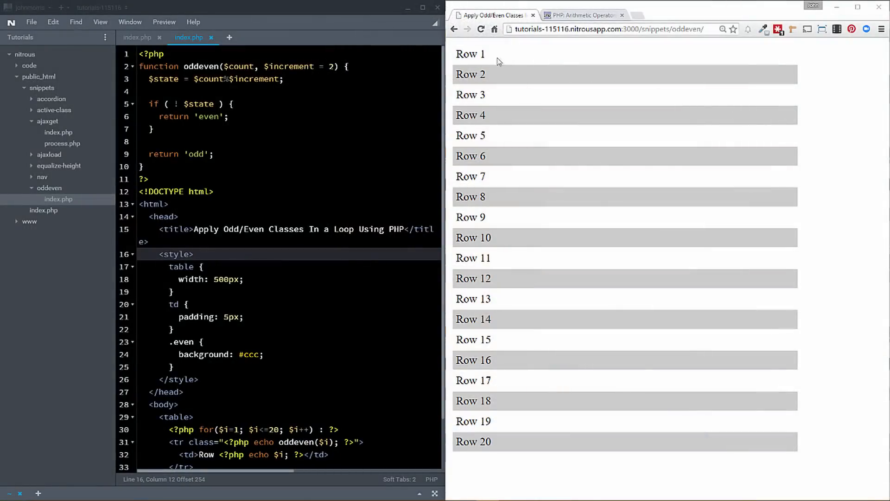
mouse_move(495, 347)
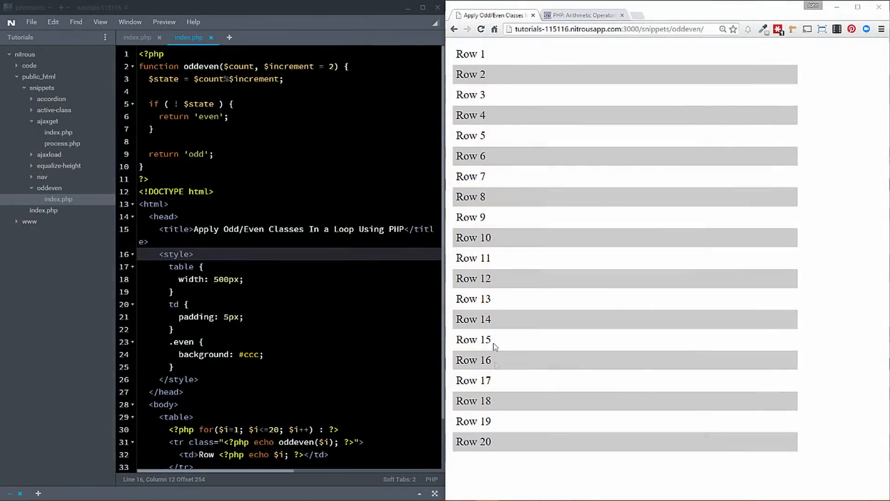
mouse_move(466, 54)
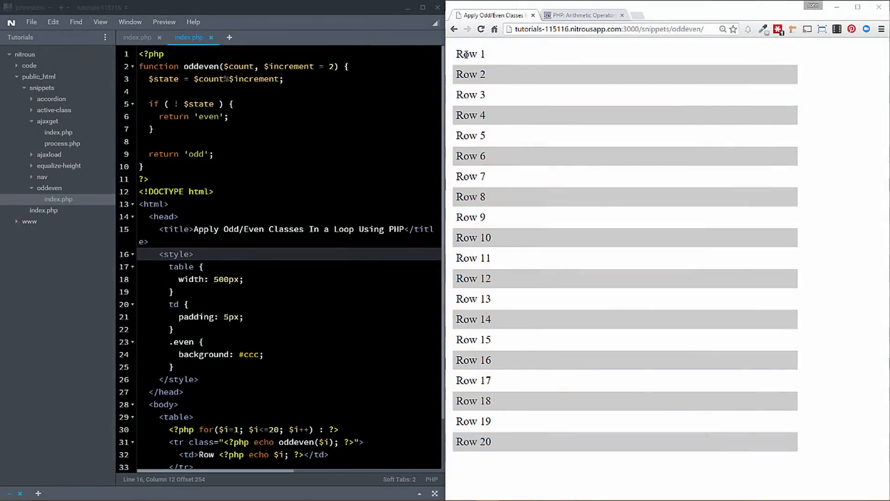
mouse_move(498, 61)
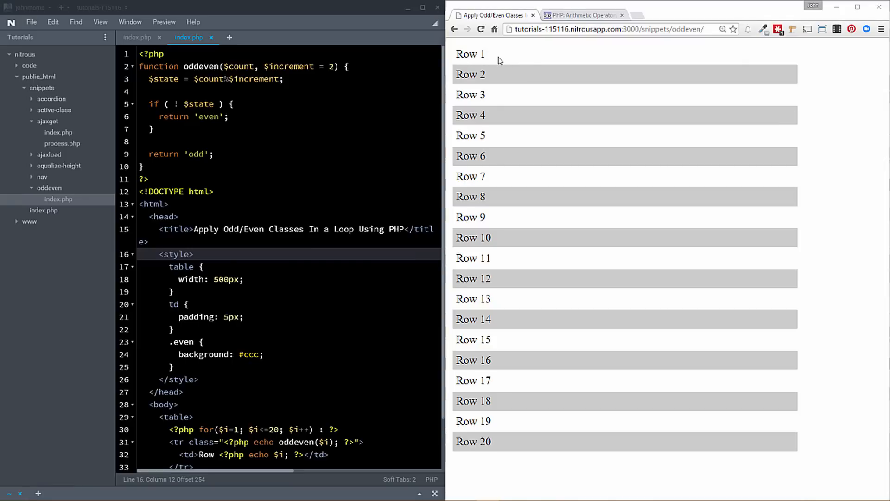
mouse_move(467, 106)
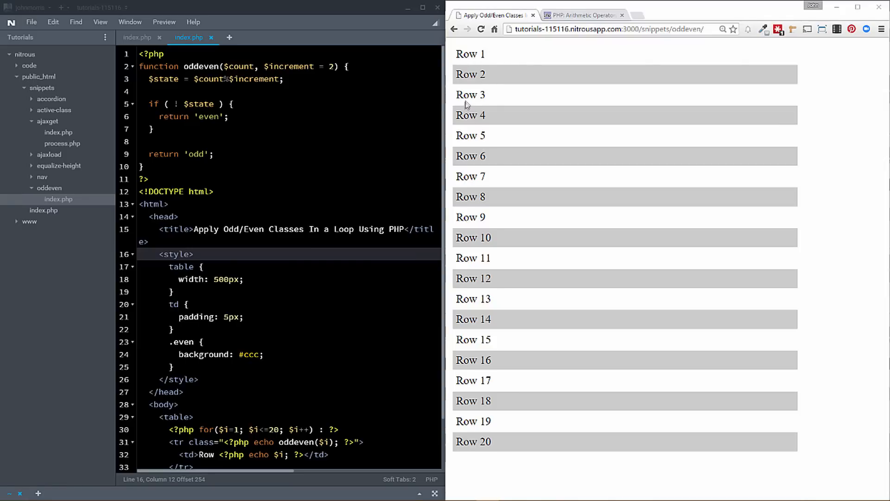
mouse_move(485, 66)
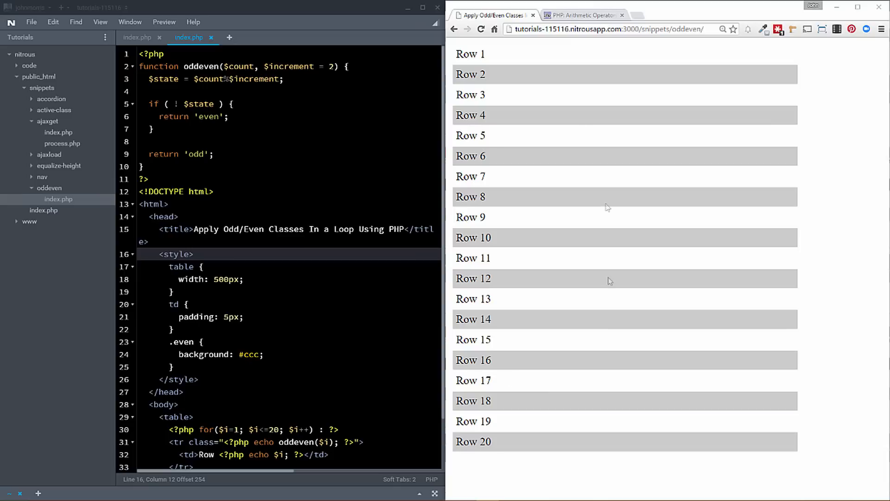
mouse_move(564, 97)
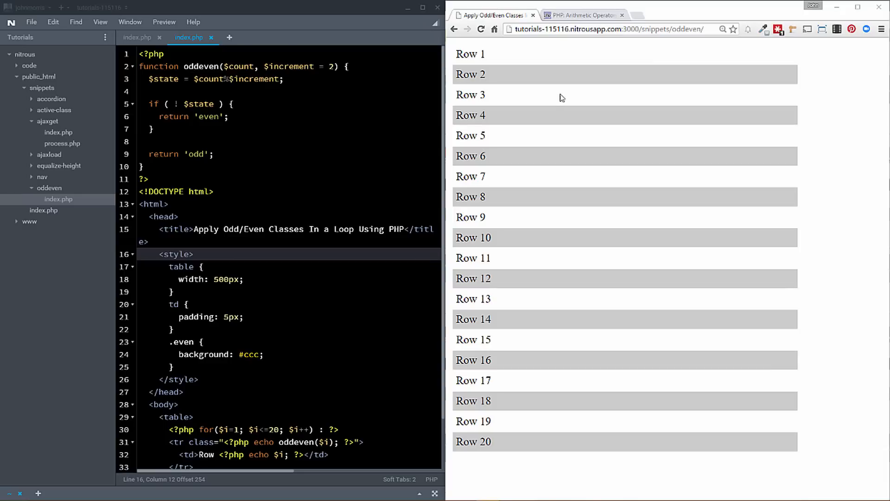
mouse_move(486, 129)
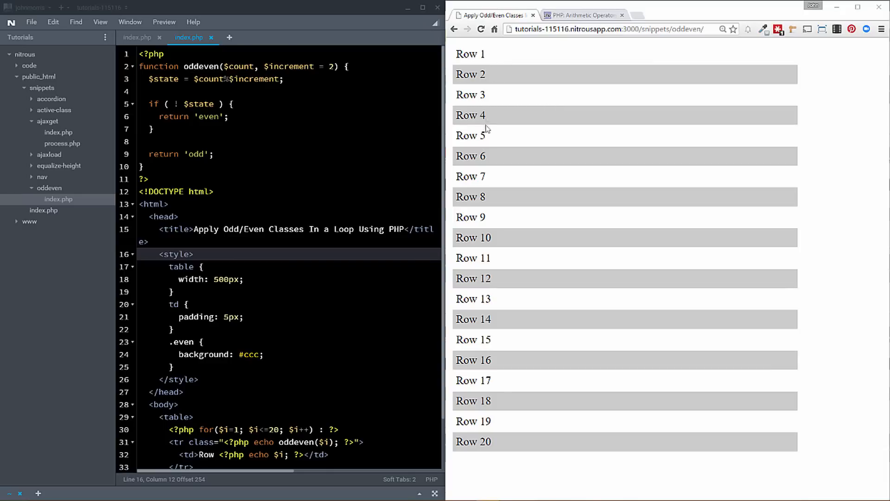
mouse_move(560, 345)
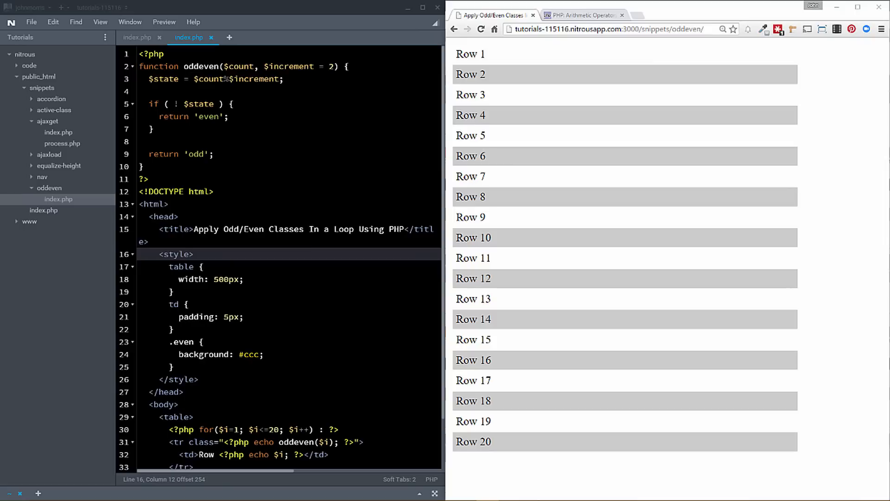
- Inspect the table in Chrome to view the rows' alternating odd and even classes
scroll(down, 3)
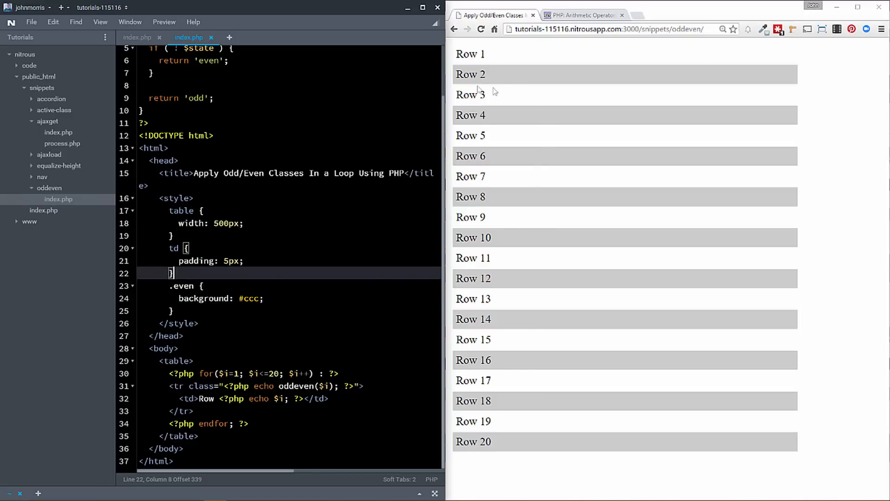
mouse_move(558, 177)
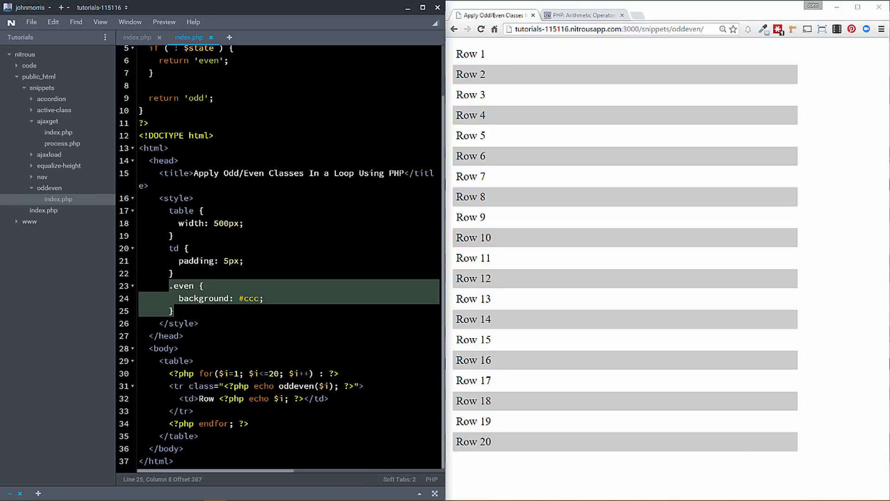
click(273, 298)
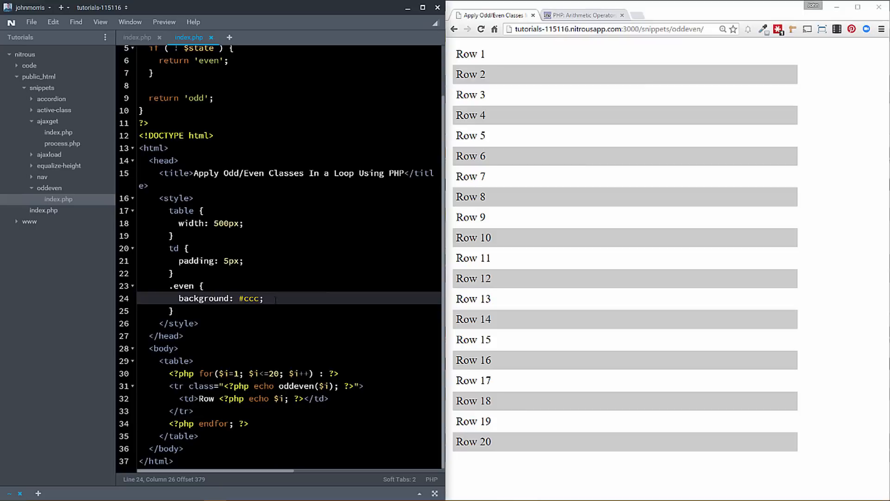
right_click(474, 54)
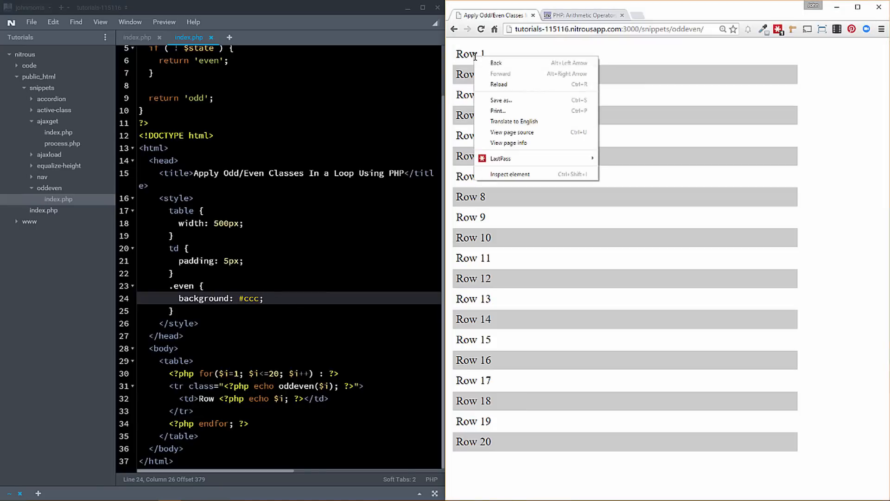
click(510, 174)
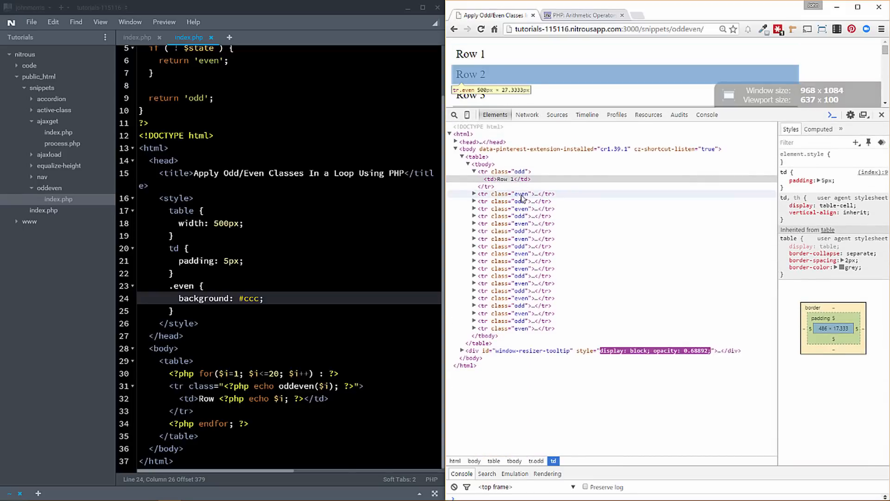
mouse_move(612, 190)
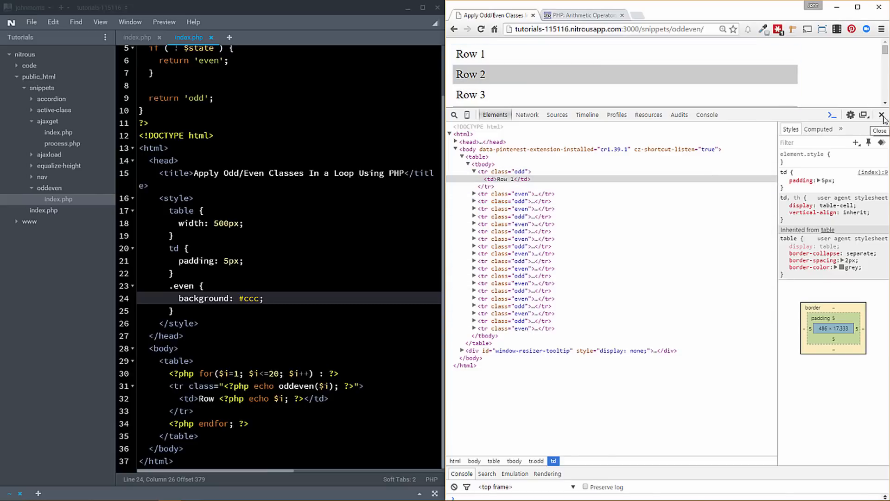
- Close Chrome's Developer Tools to return to the striped twenty-row table
click(883, 115)
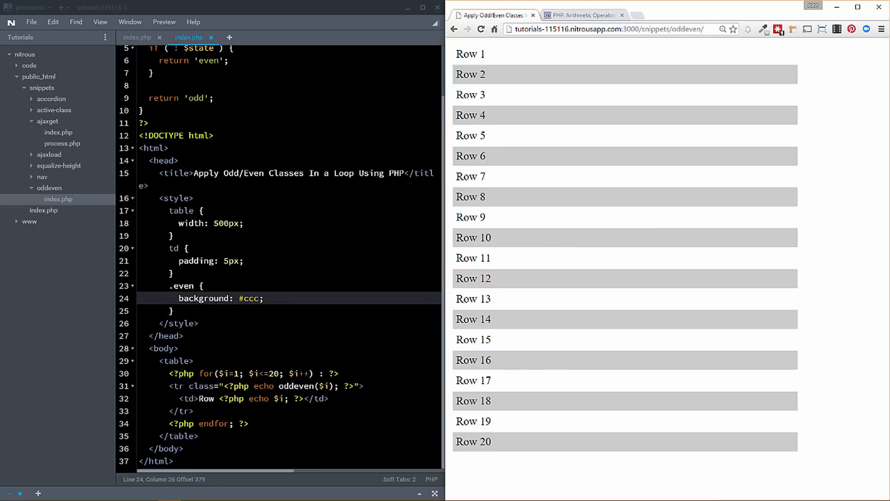
mouse_move(493, 224)
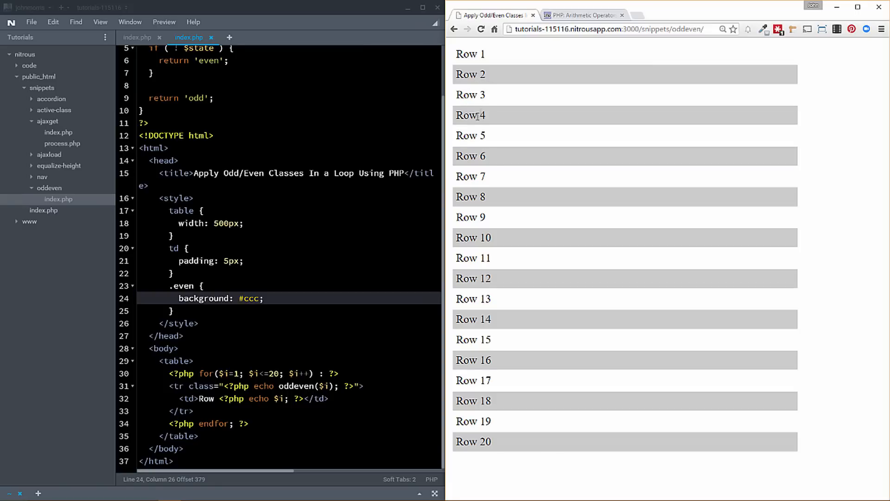
mouse_move(540, 299)
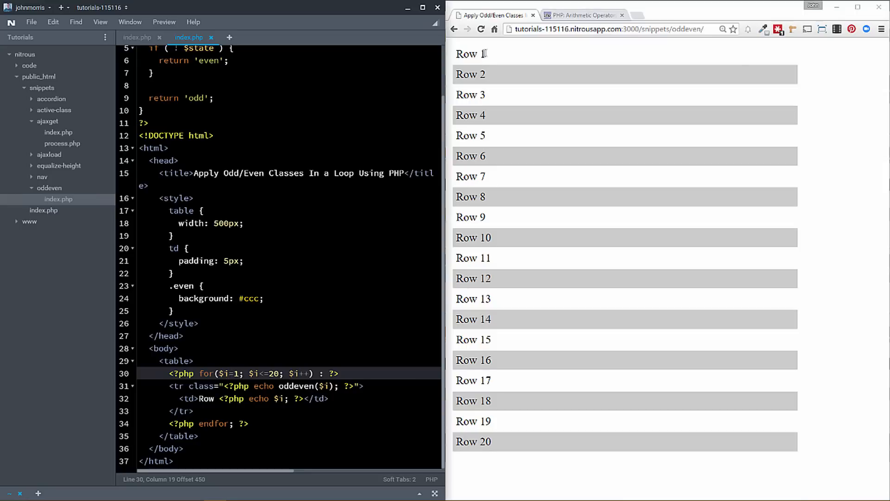
mouse_move(480, 69)
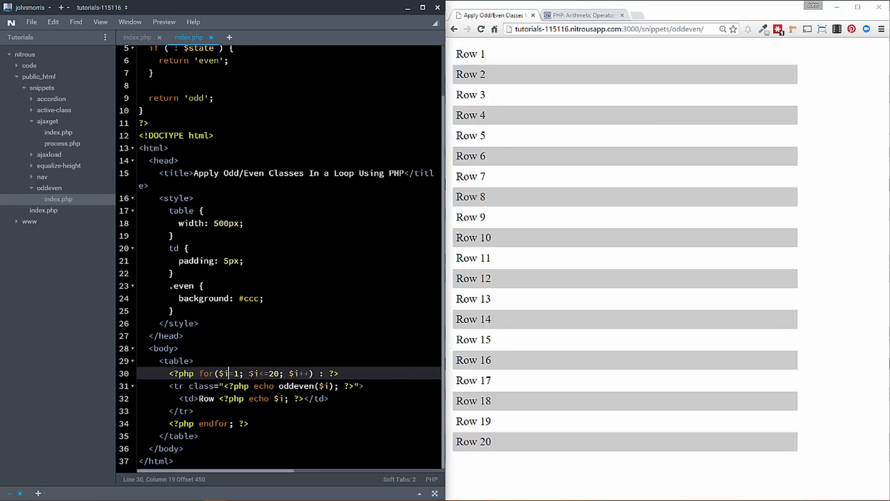
mouse_move(496, 228)
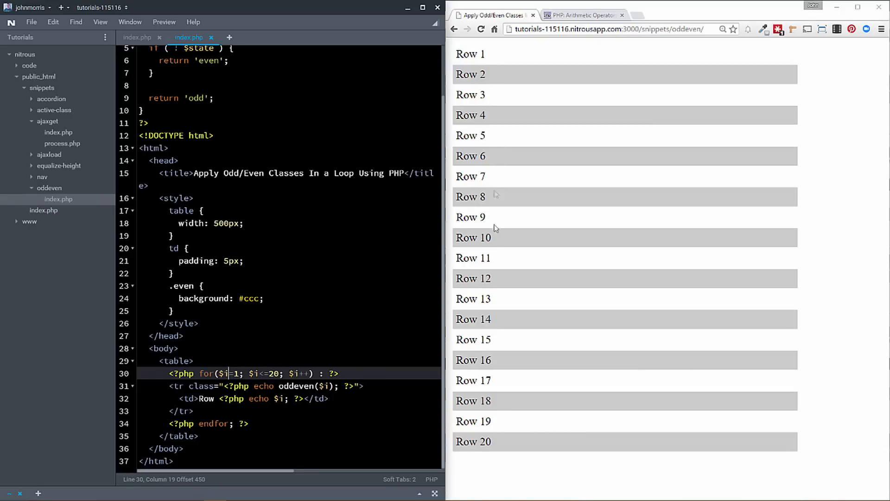
mouse_move(465, 438)
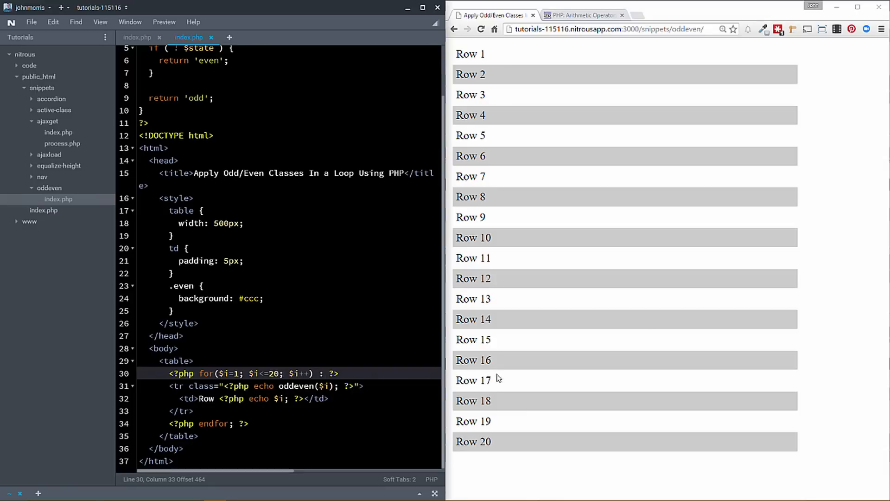
click(298, 373)
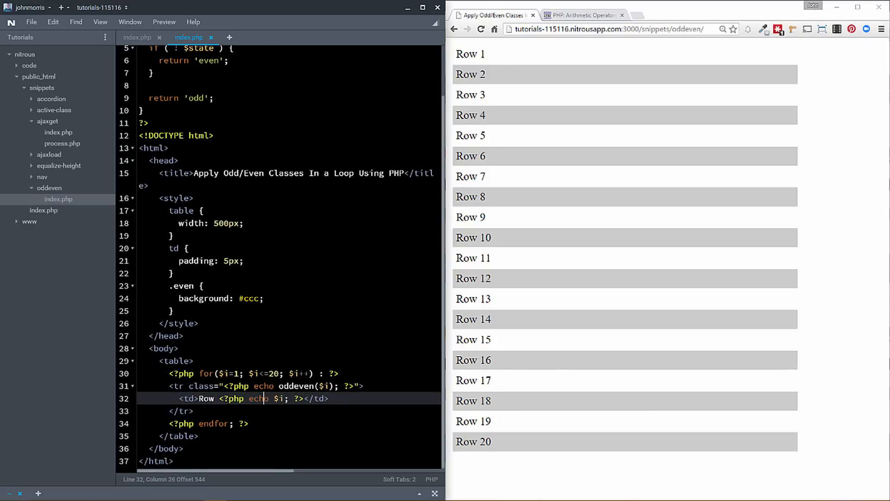
double_click(205, 397)
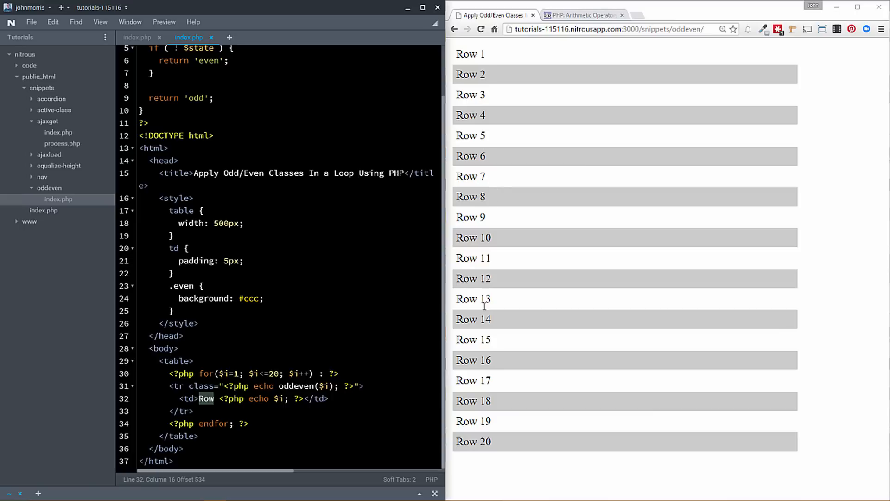
mouse_move(483, 305)
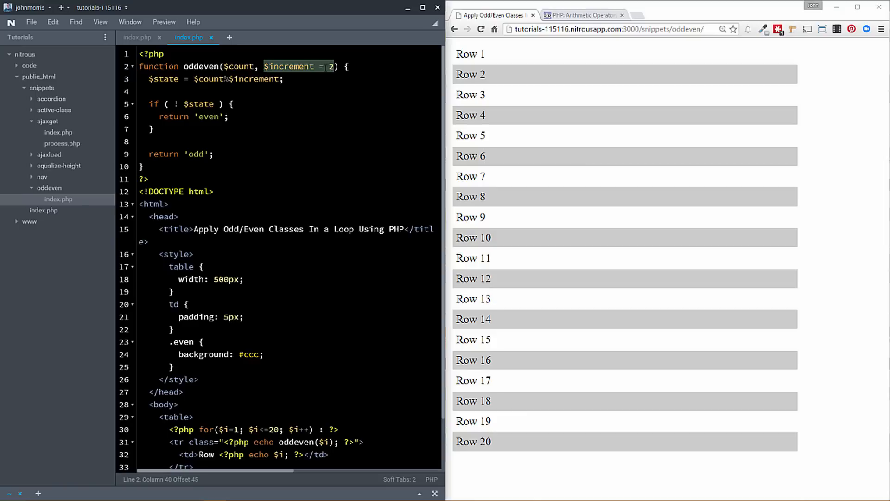
click(332, 67)
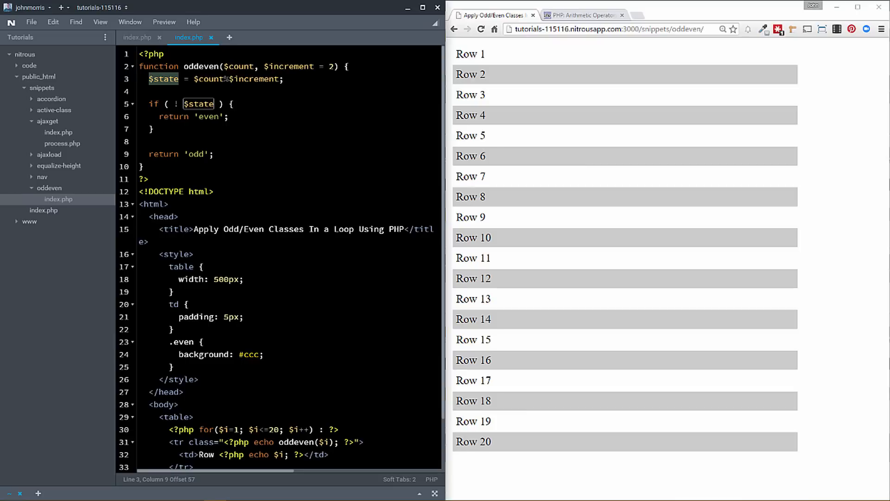
click(227, 78)
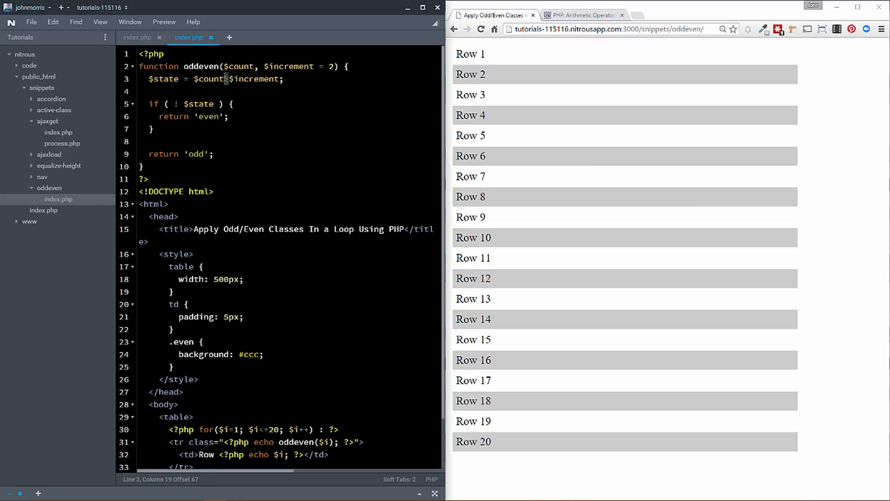
- Look up Modulus on the PHP Arithmetic Operators page and mark its remainder definition
click(579, 16)
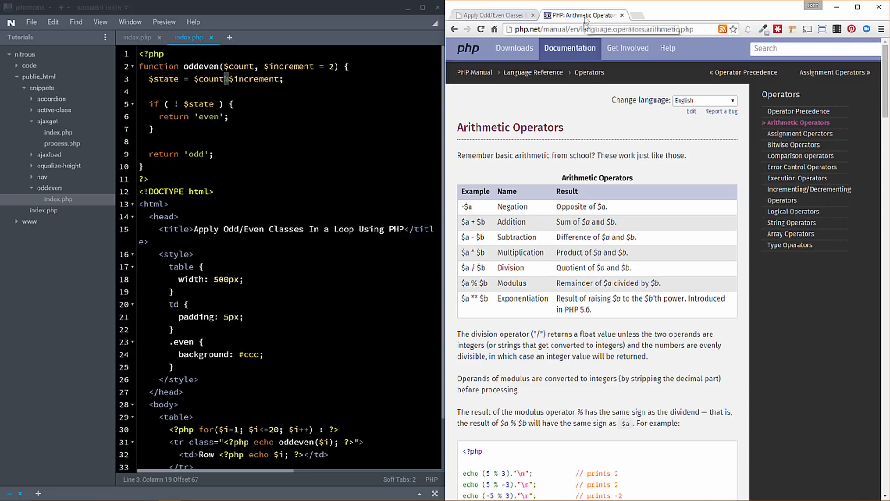
double_click(460, 127)
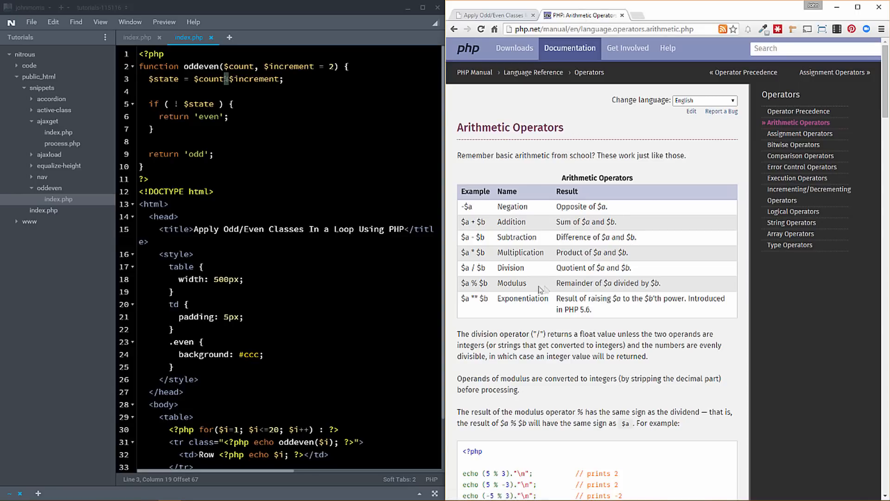
double_click(510, 283)
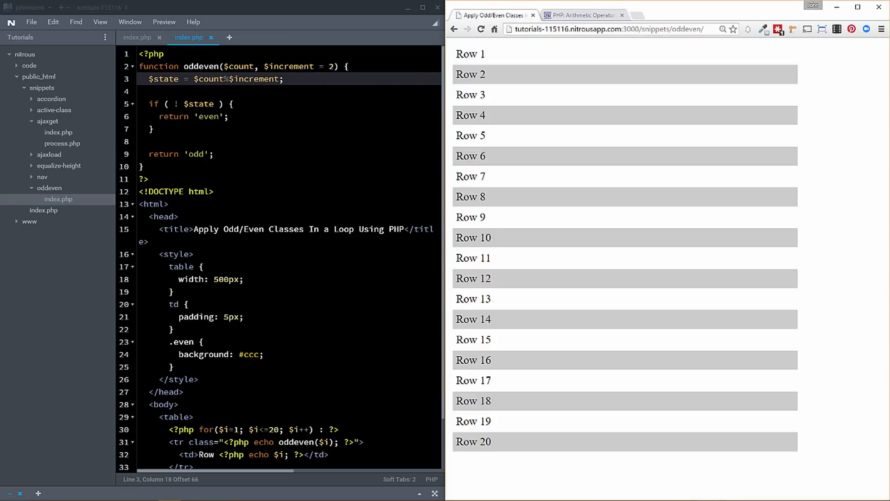
double_click(483, 54)
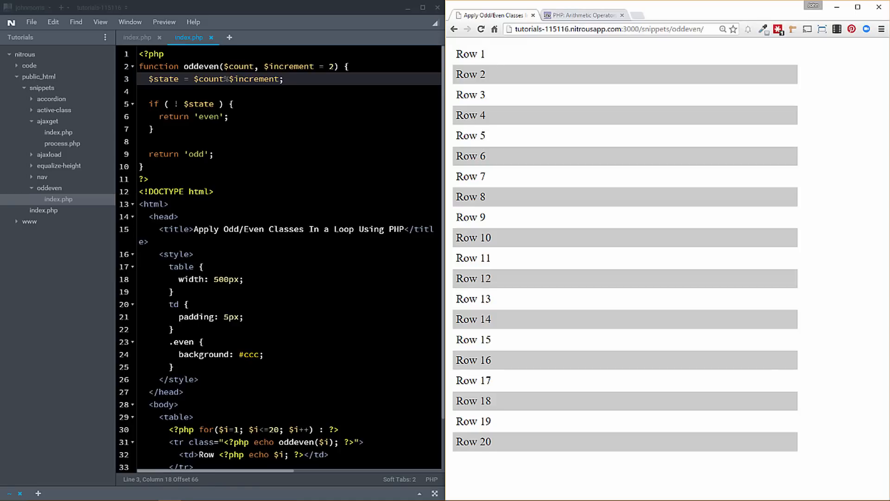
double_click(483, 54)
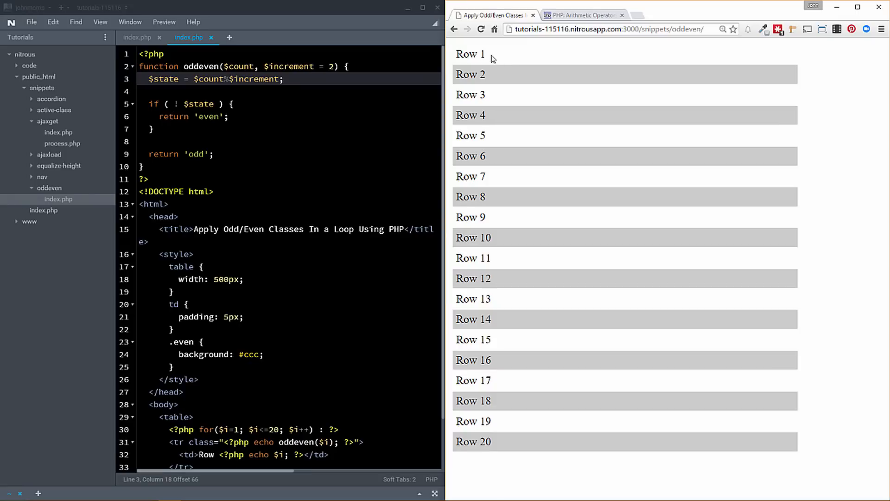
double_click(483, 53)
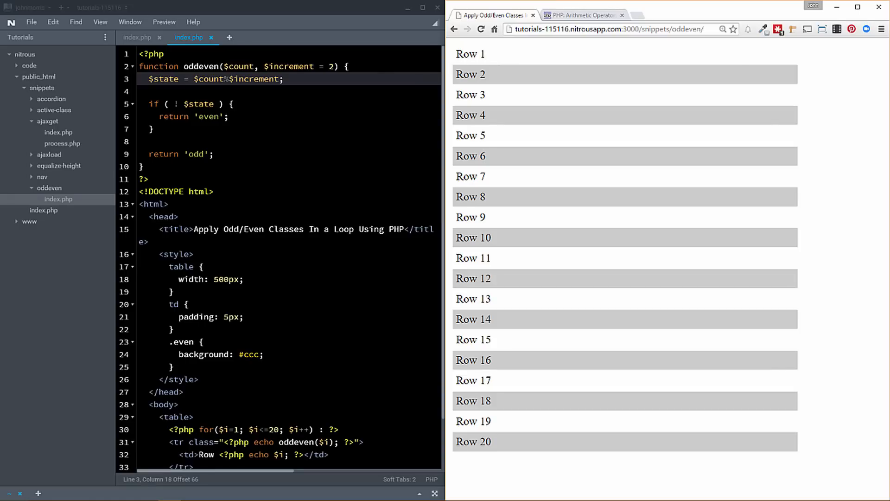
mouse_move(481, 53)
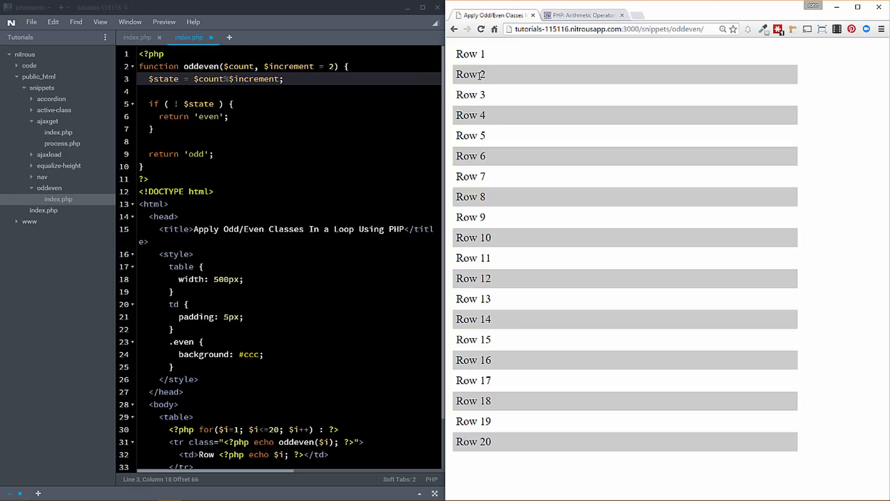
double_click(481, 74)
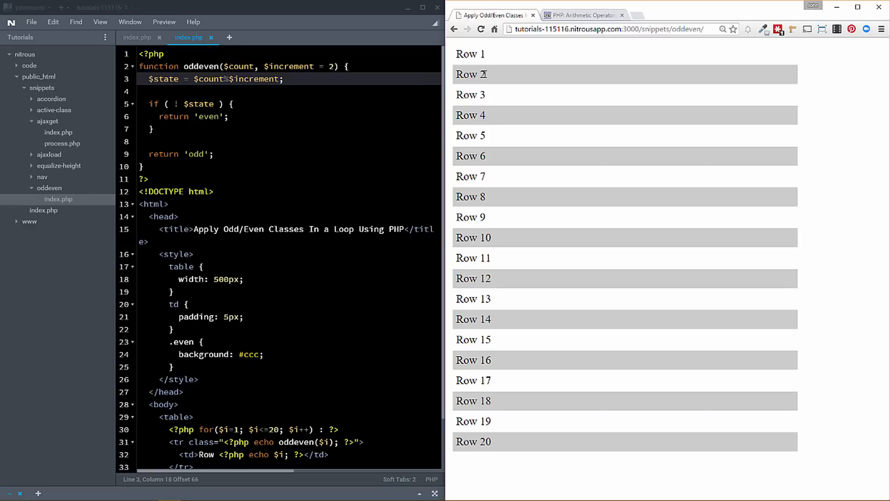
mouse_move(481, 106)
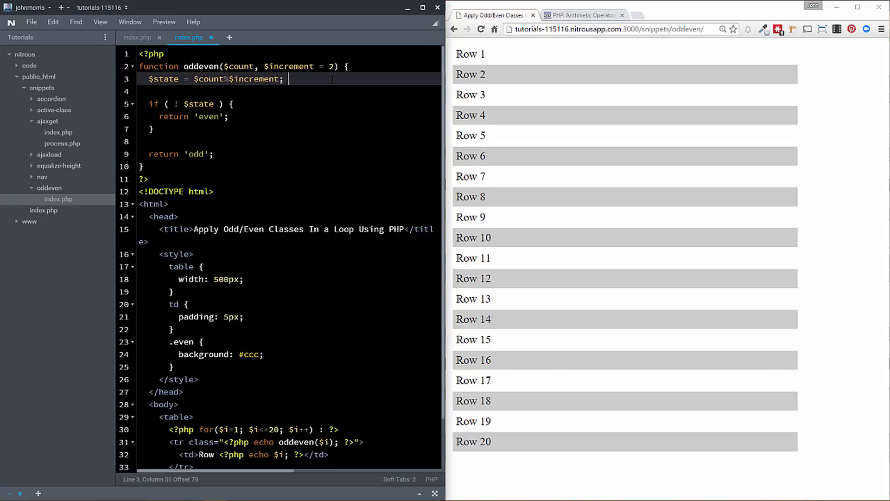
- Append echo $state; to line 3 of the oddeven function
text(echo $sta)
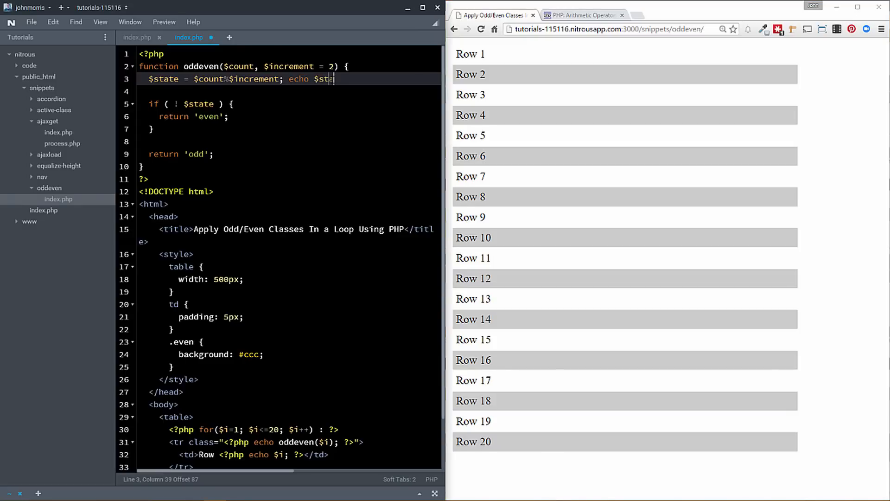
text(te;)
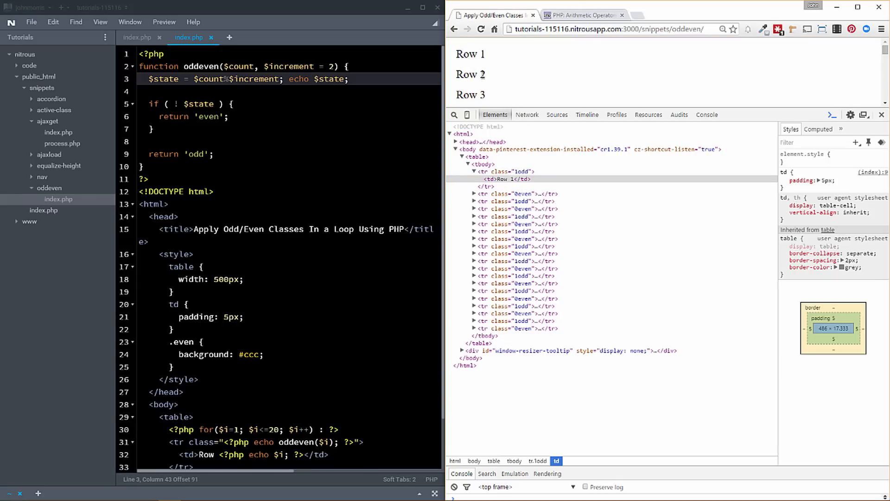
mouse_move(517, 194)
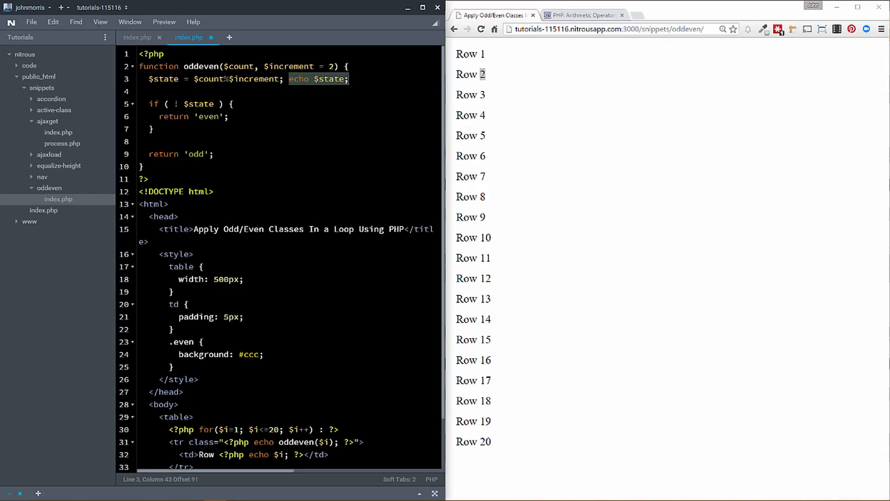
- Delete echo $state;, reload, briefly try %2 in the class, then restore oddeven($i)
key(Delete)
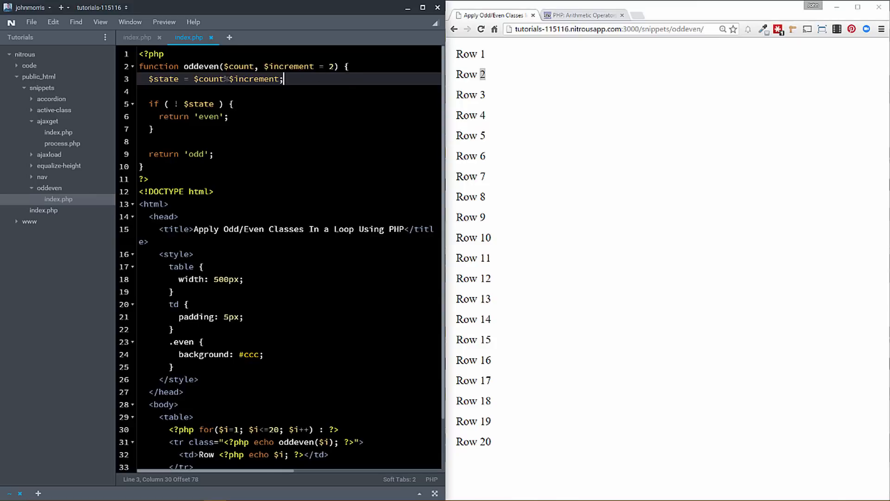
click(227, 79)
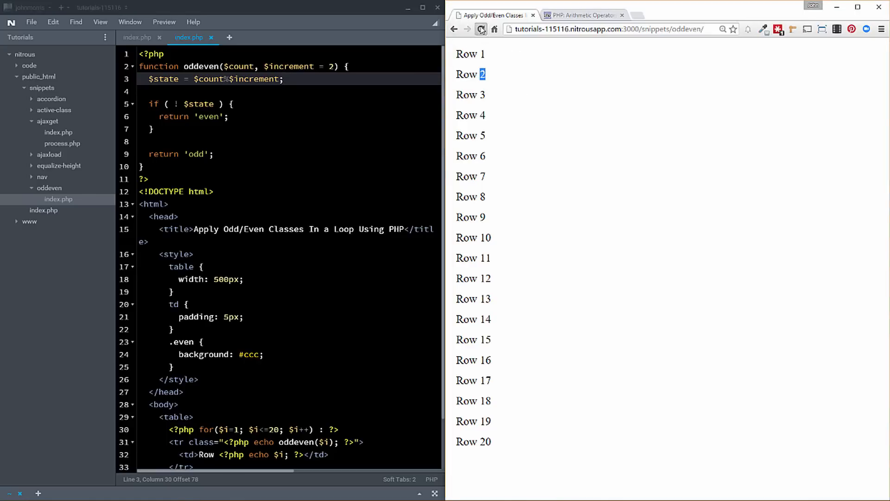
click(480, 28)
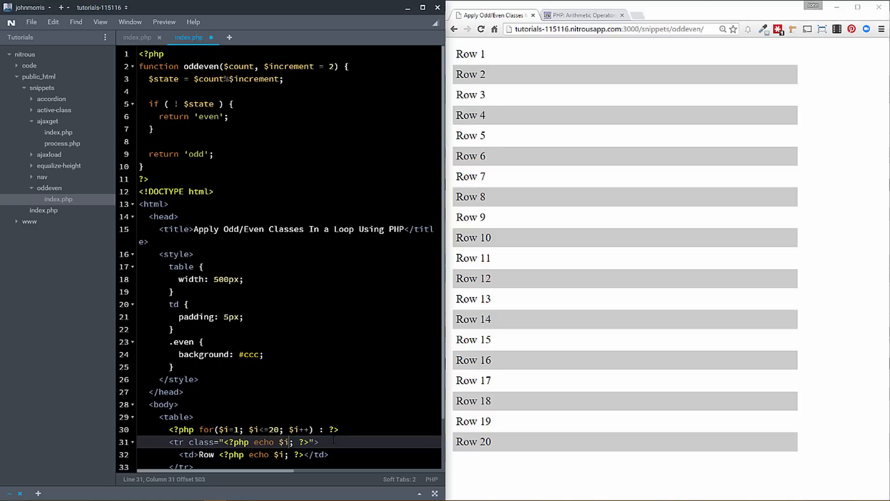
text(%2)
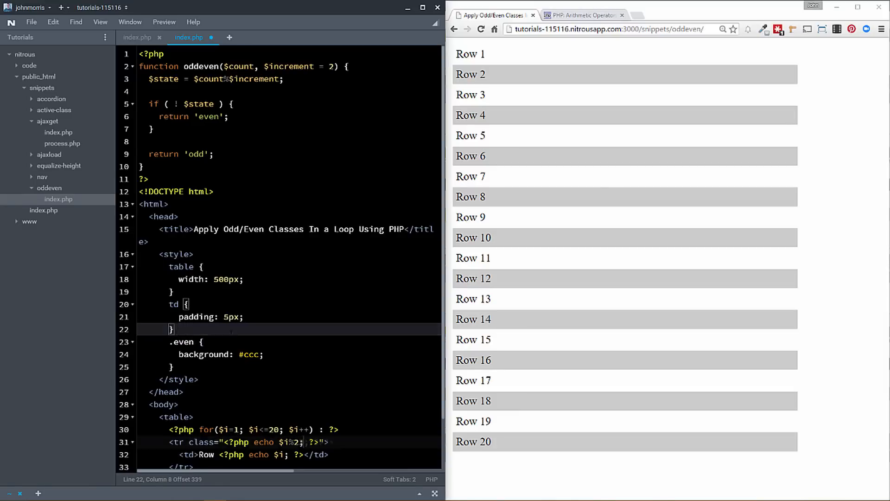
text(oddeven($i))
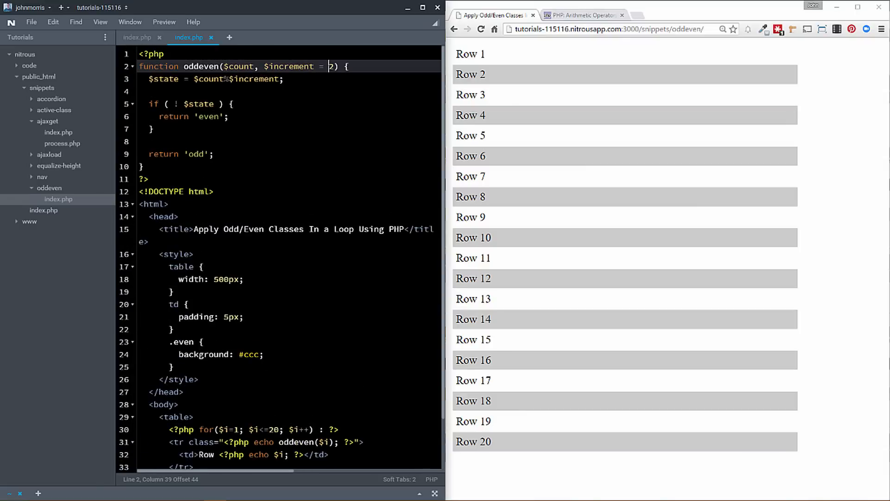
- Add an increment argument to the oddeven($i) call, changing it from 3 to 4
scroll(down, 3)
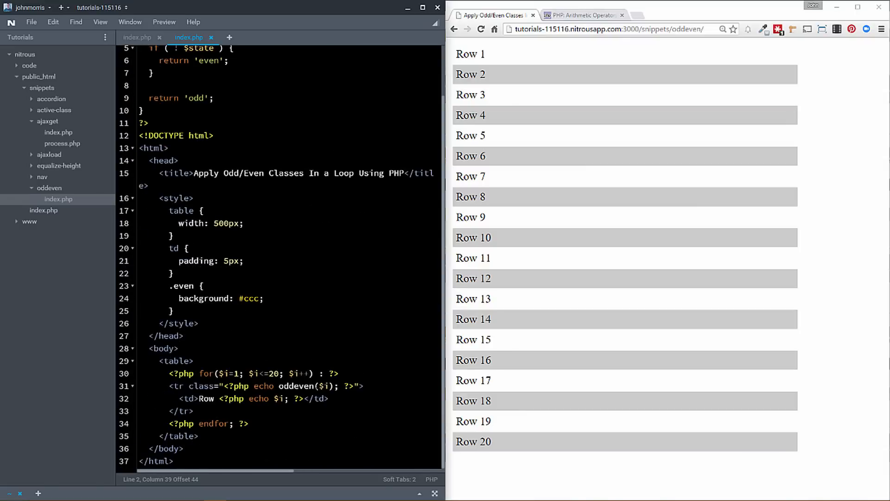
click(328, 385)
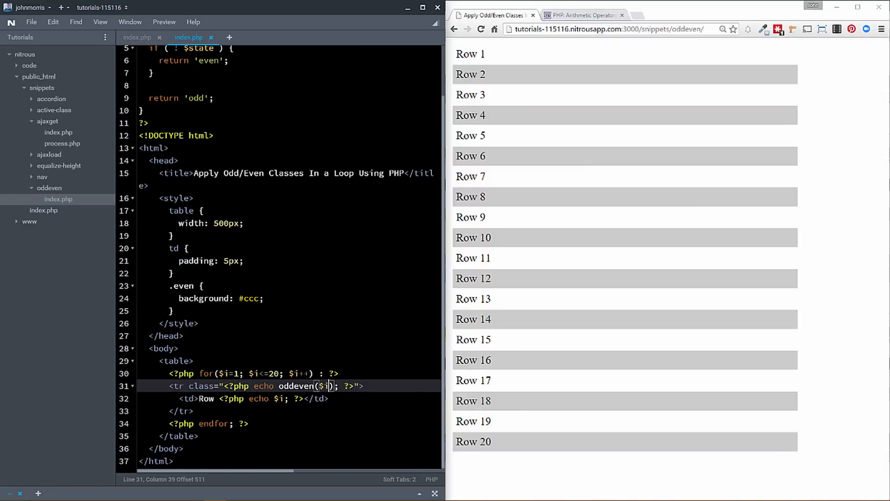
text(, 3)
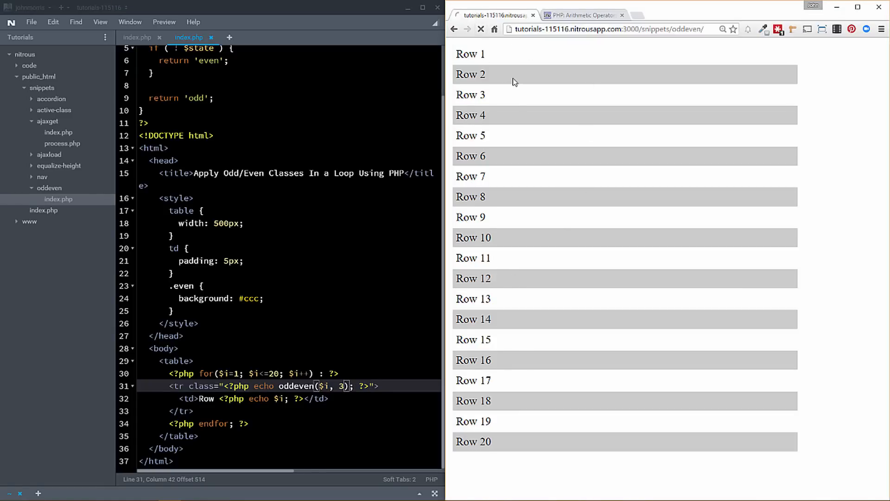
click(480, 29)
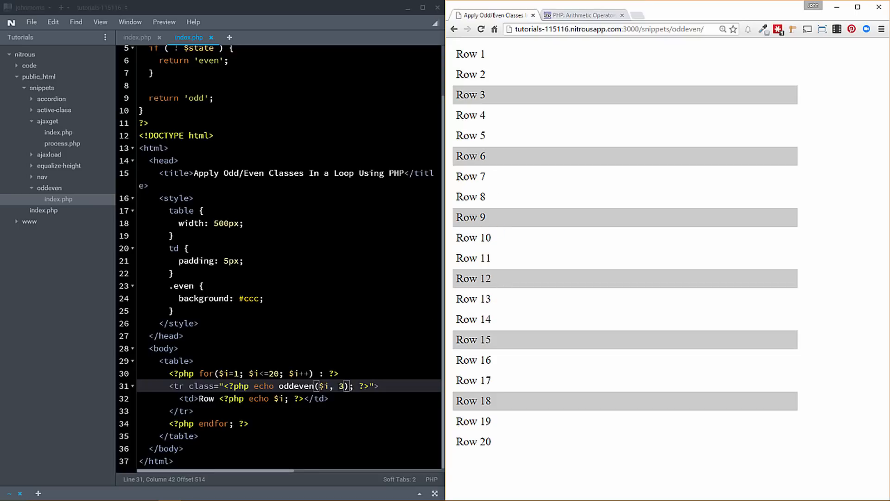
text(4)
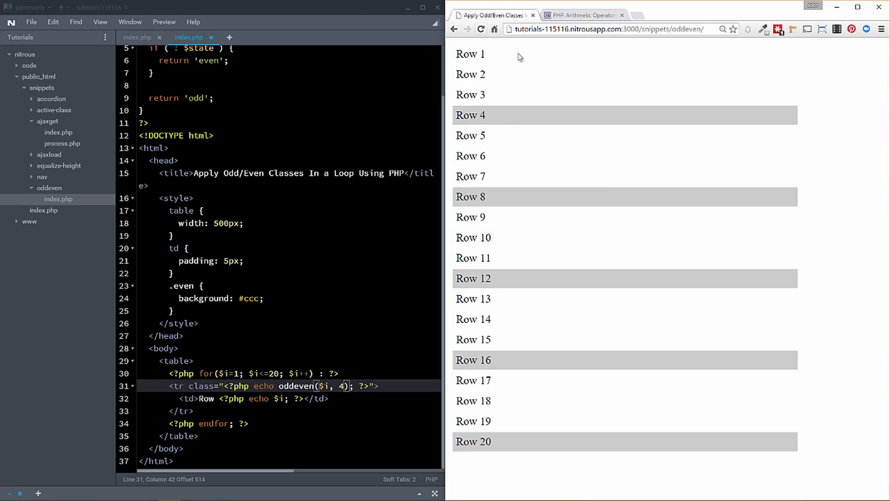
mouse_move(669, 199)
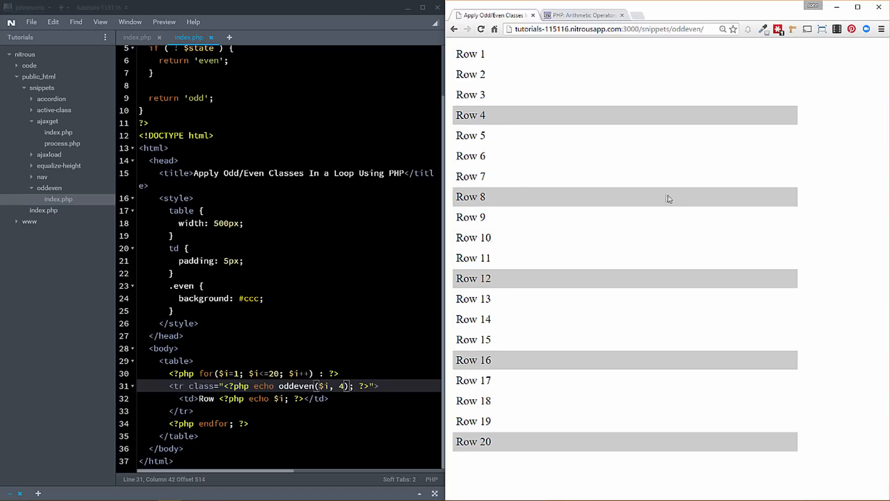
mouse_move(668, 199)
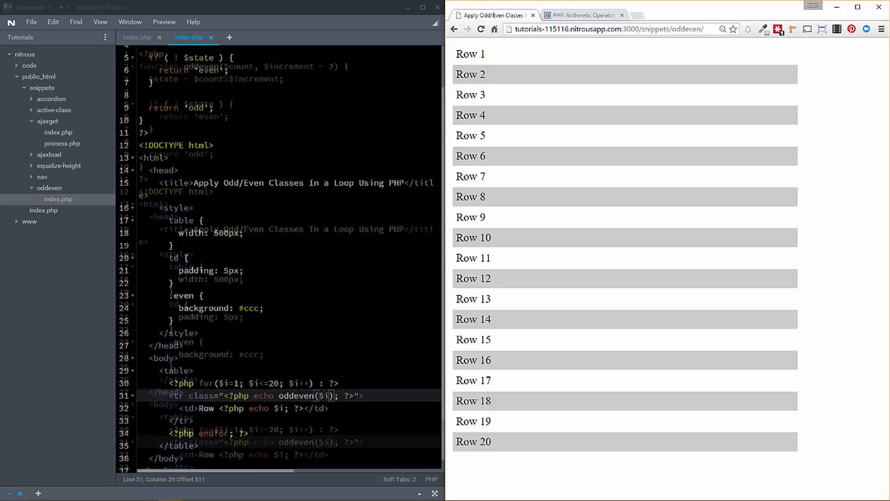
- Scroll down the Web Developer Resources page to the Code Snippets section
scroll(down, 3)
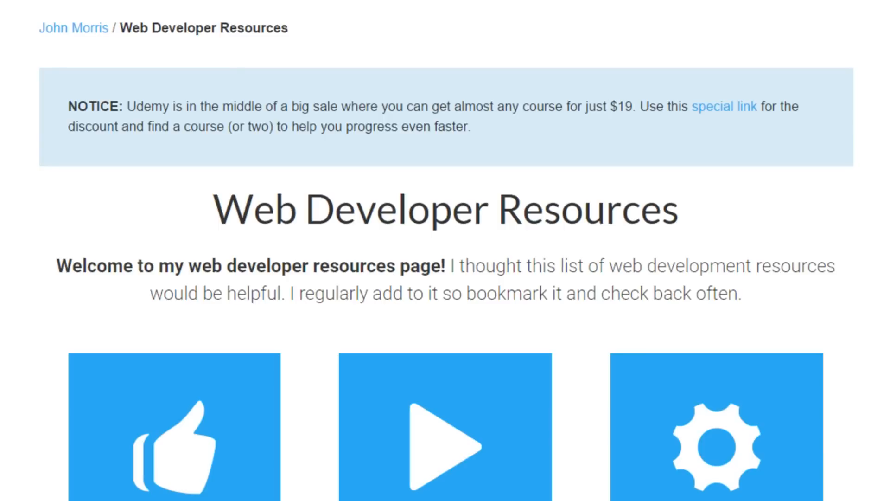
mouse_move(838, 290)
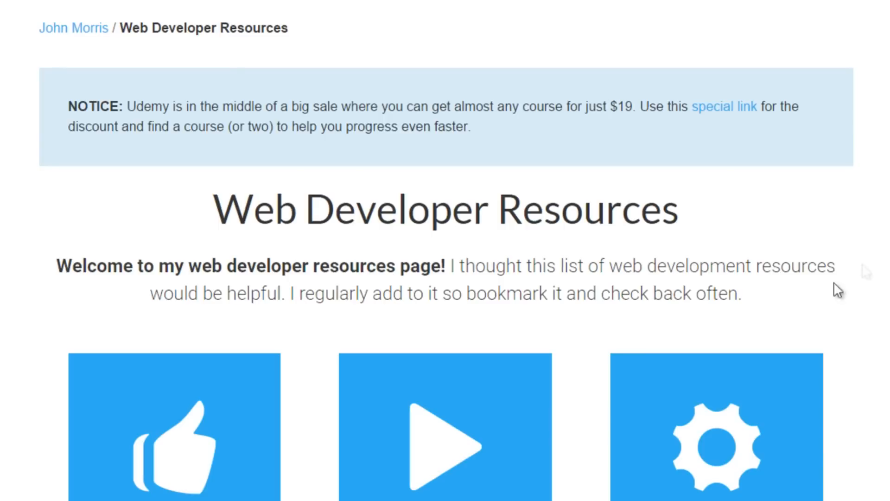
scroll(down, 3)
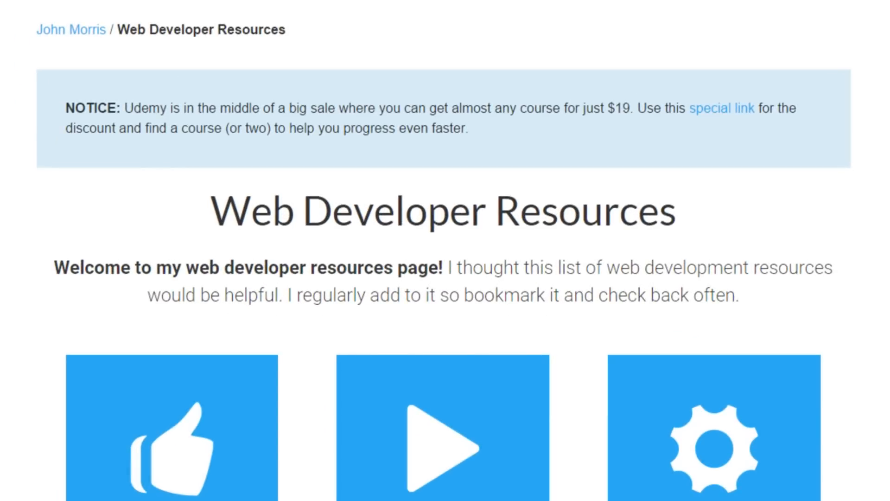
scroll(down, 3)
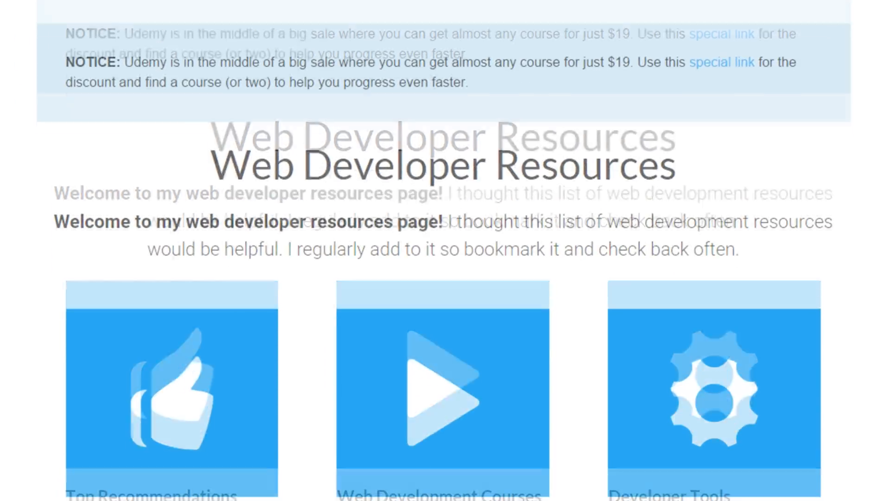
scroll(down, 3)
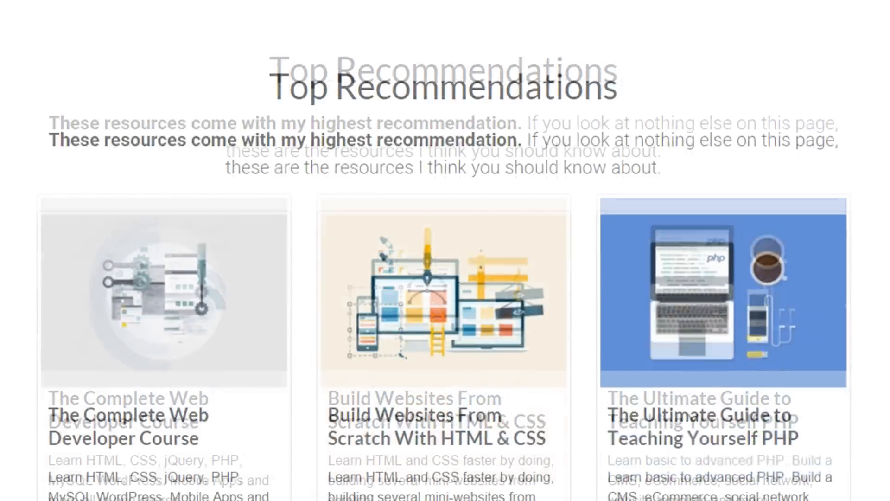
scroll(down, 3)
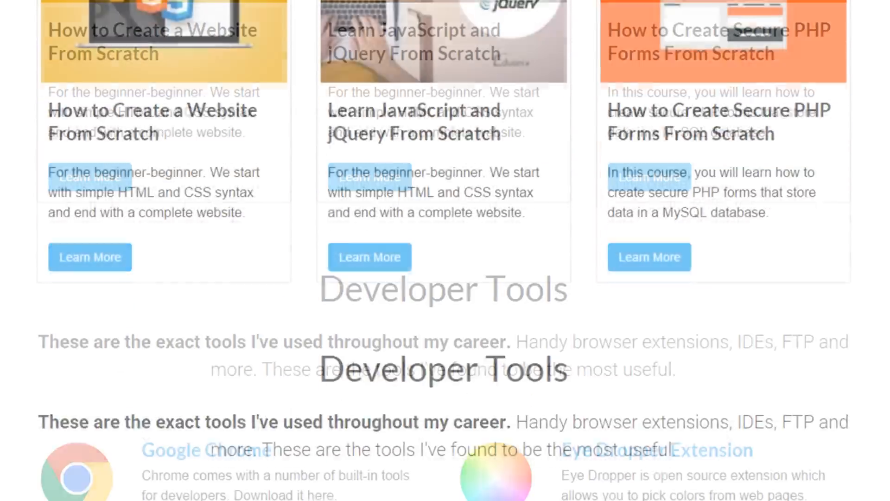
scroll(down, 3)
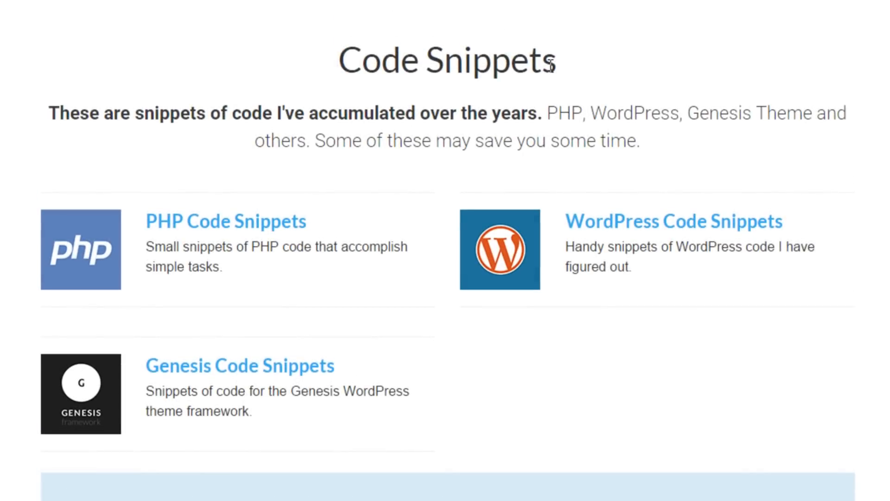
mouse_move(575, 76)
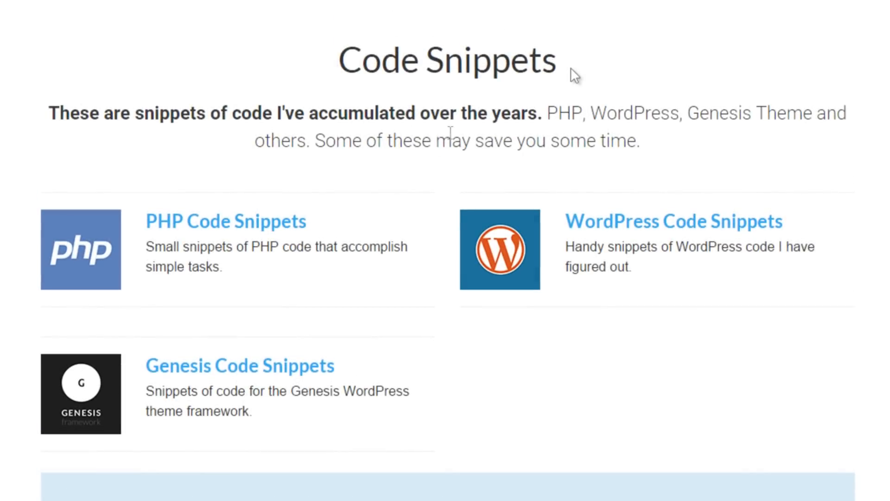
mouse_move(632, 411)
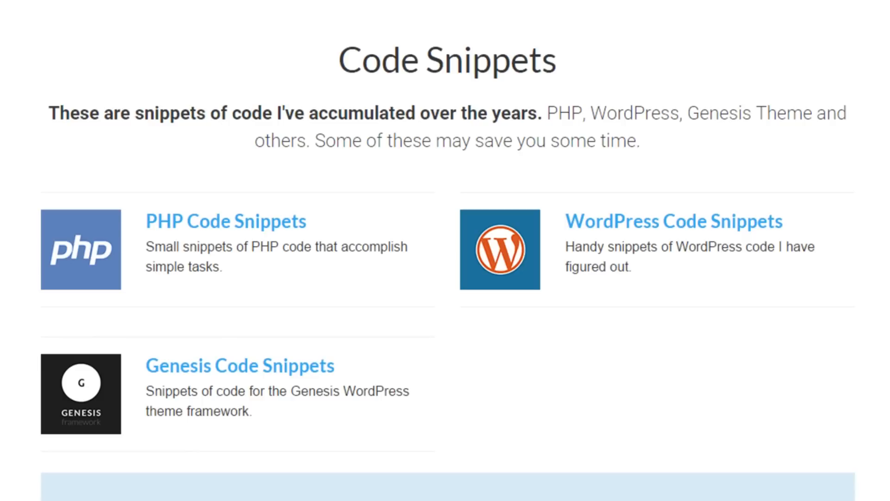
mouse_move(508, 413)
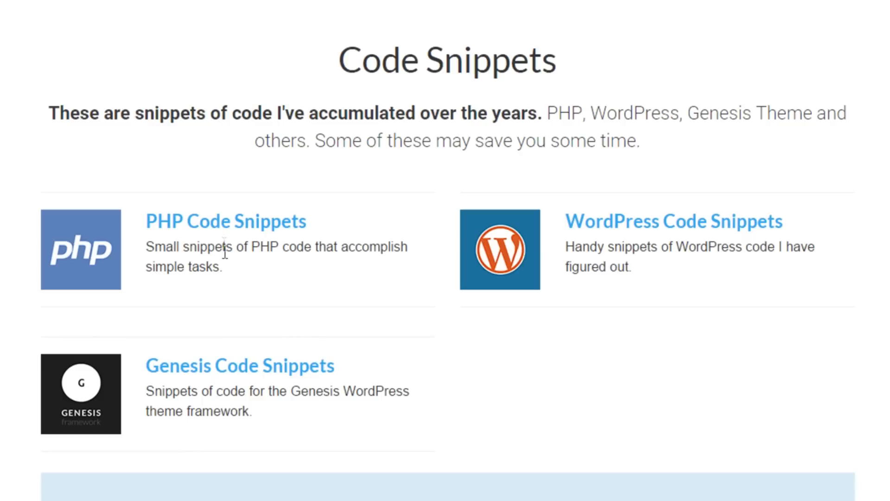
click(225, 221)
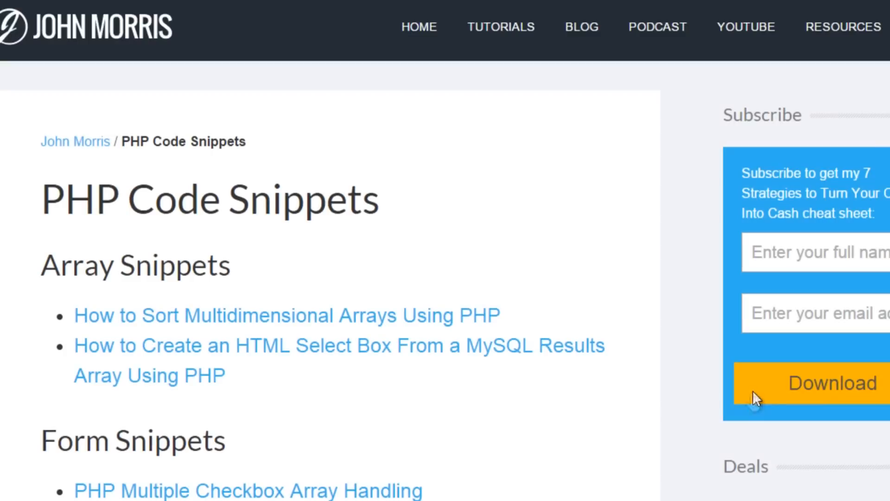
scroll(down, 3)
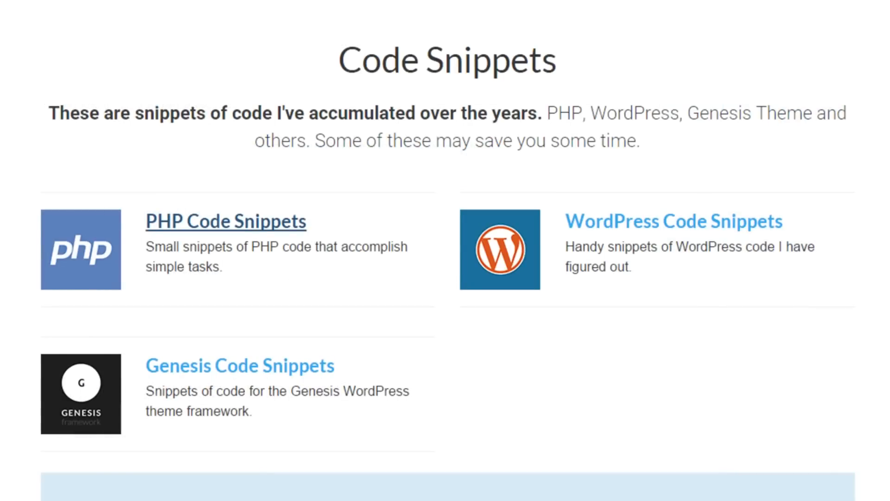
mouse_move(354, 396)
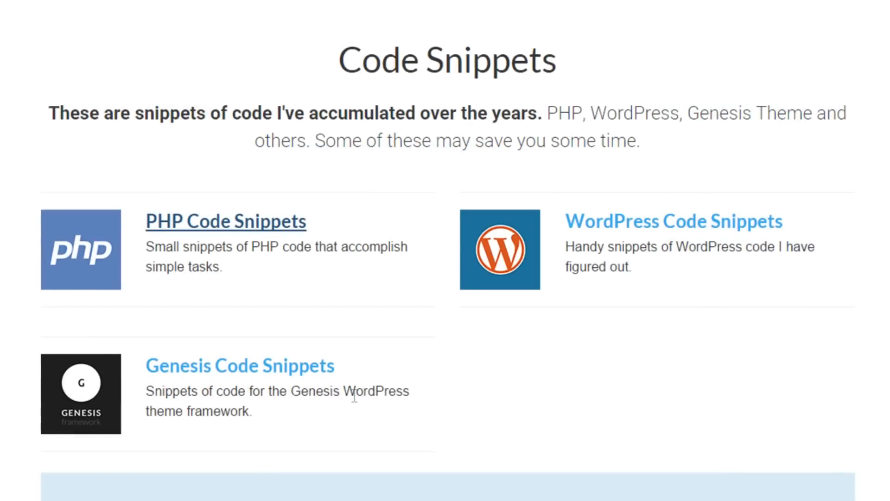
mouse_move(450, 434)
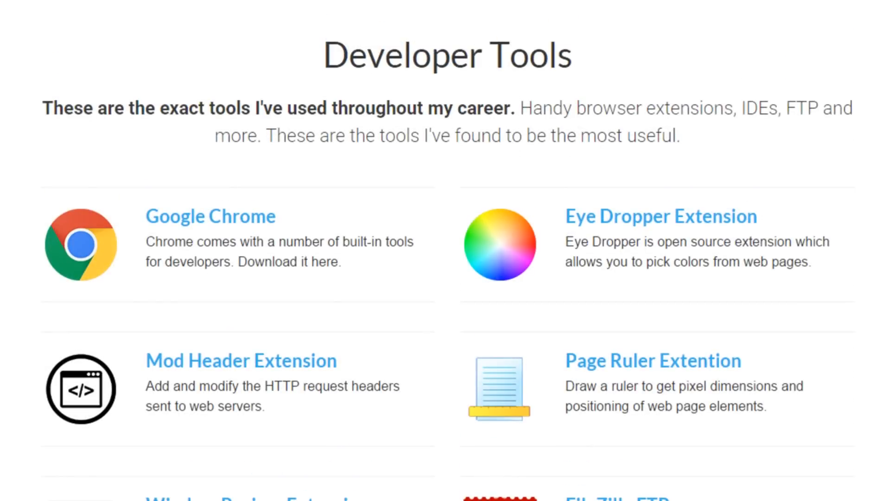
scroll(down, 3)
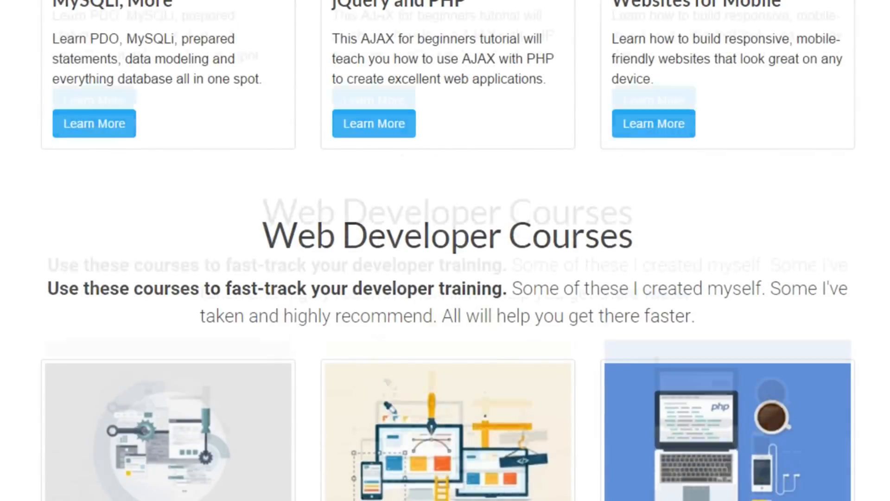
scroll(down, 3)
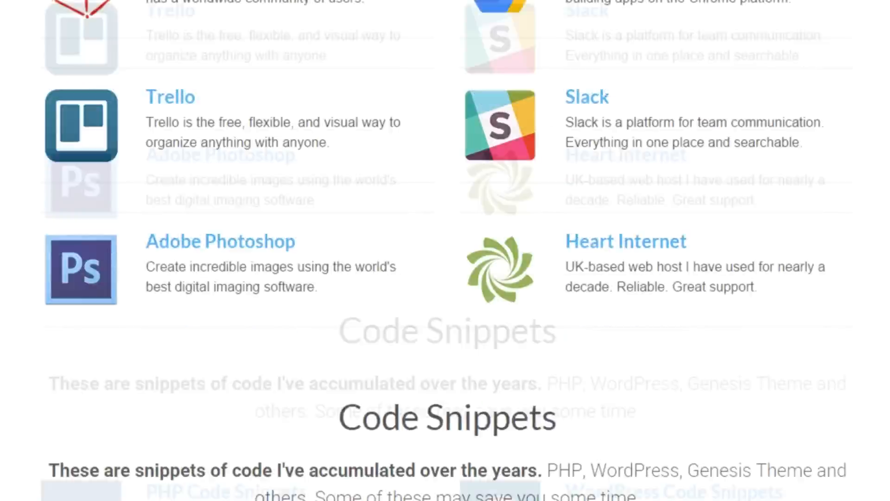
scroll(down, 3)
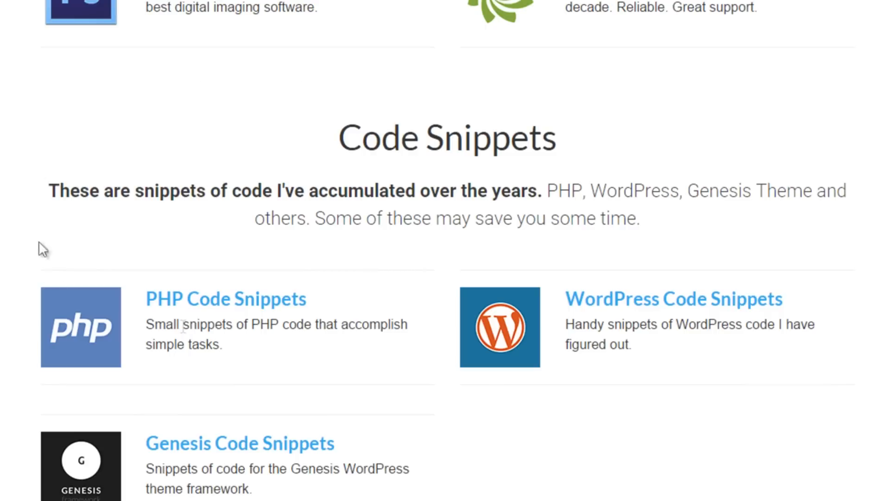
mouse_move(183, 326)
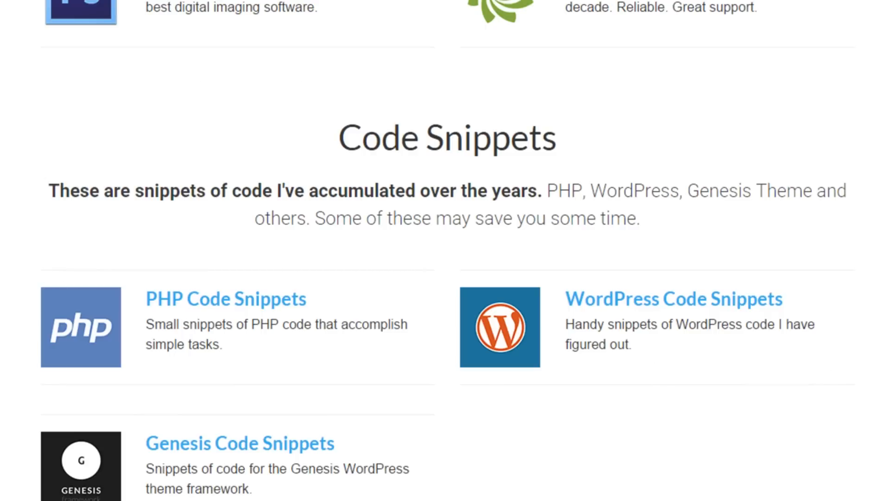